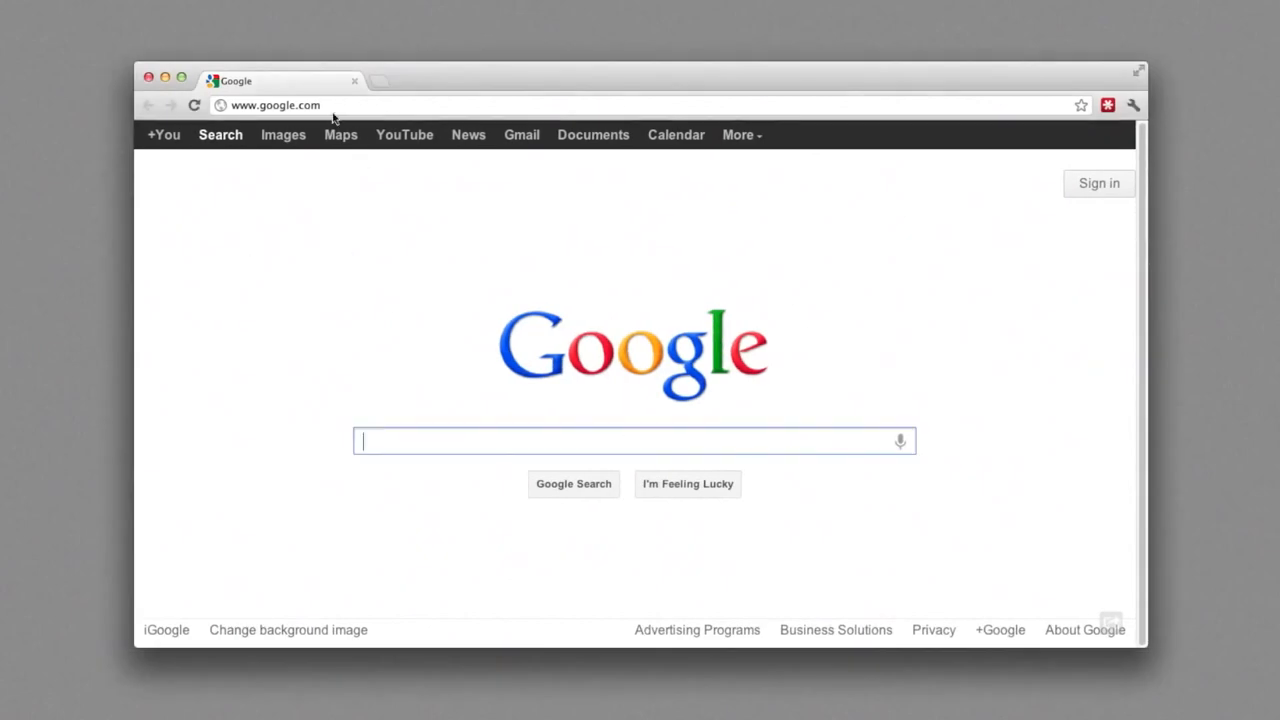
Go to nikonusa.com/register and begin filling the registration profile
click(280, 107)
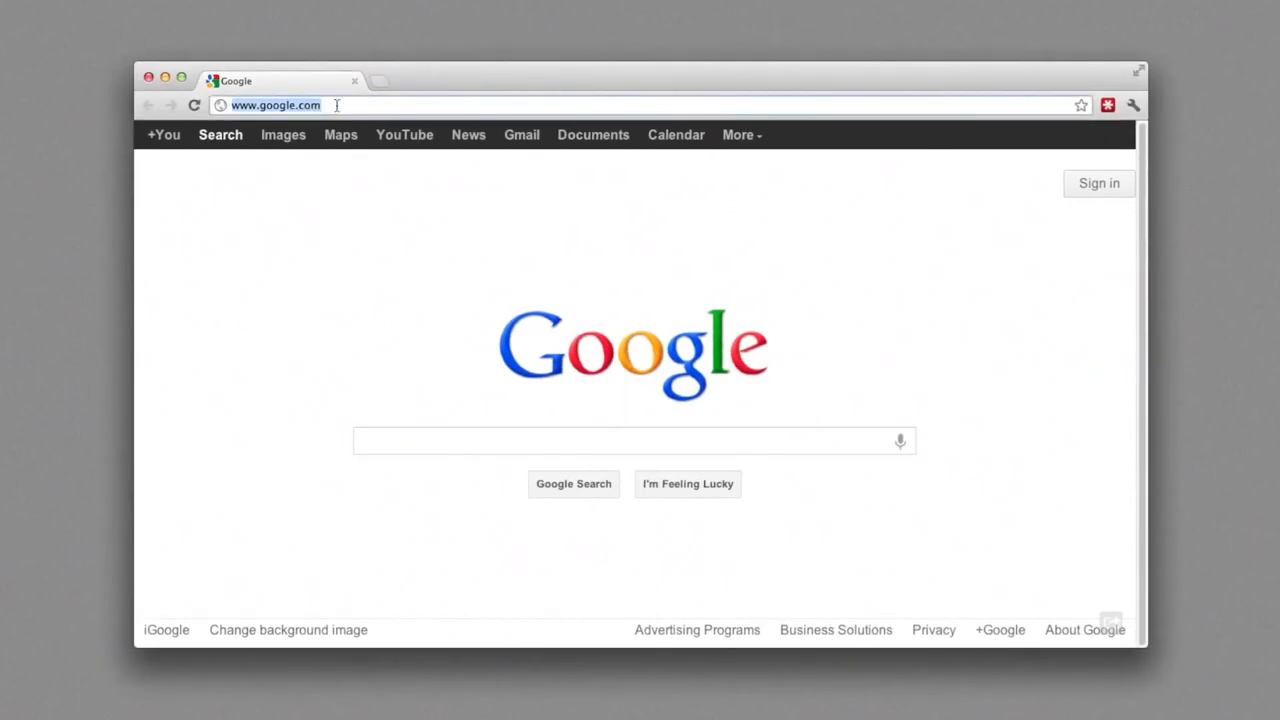
text(nikonusa.com/register)
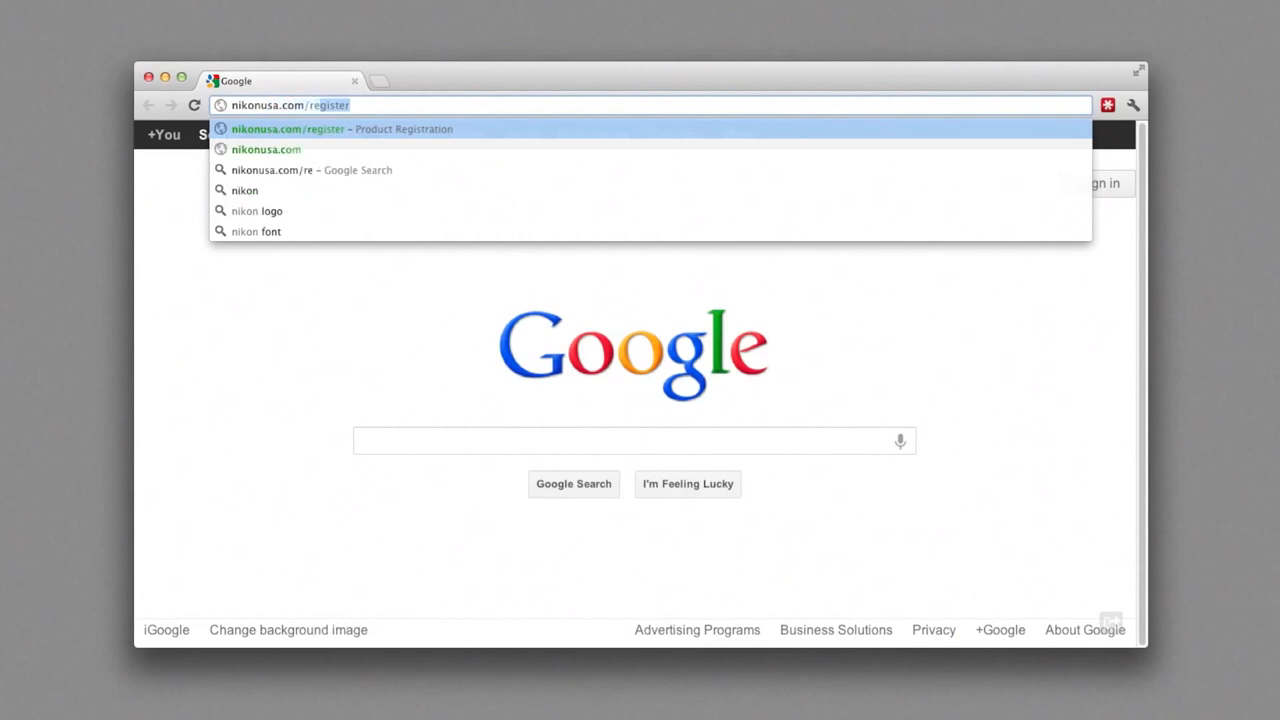
text(a)
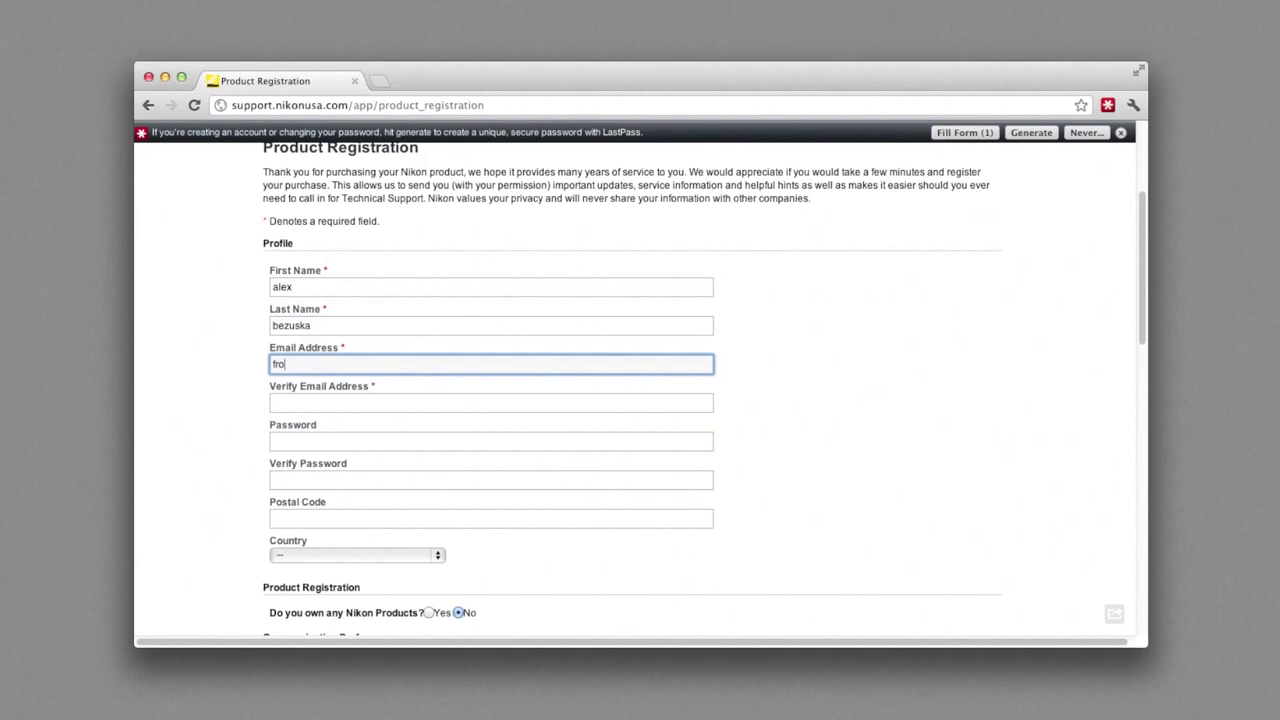
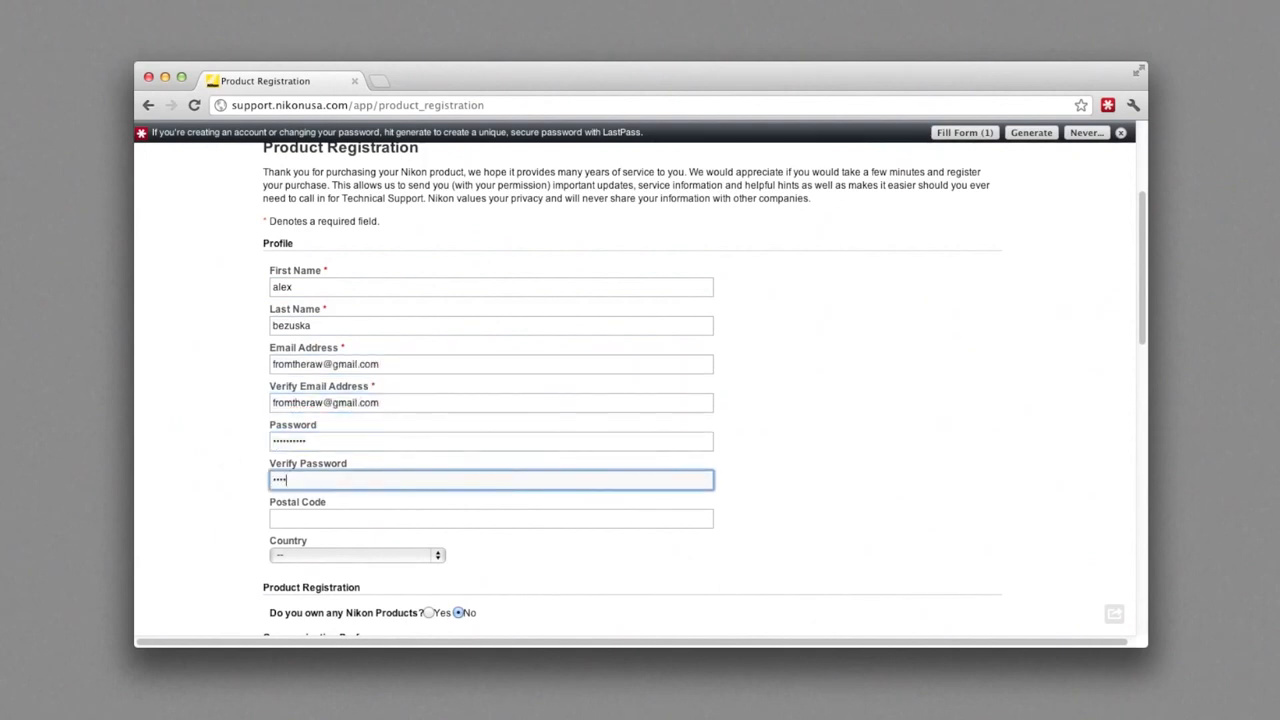
Complete email, password and postal code 40203, and set Country to USA
click(356, 555)
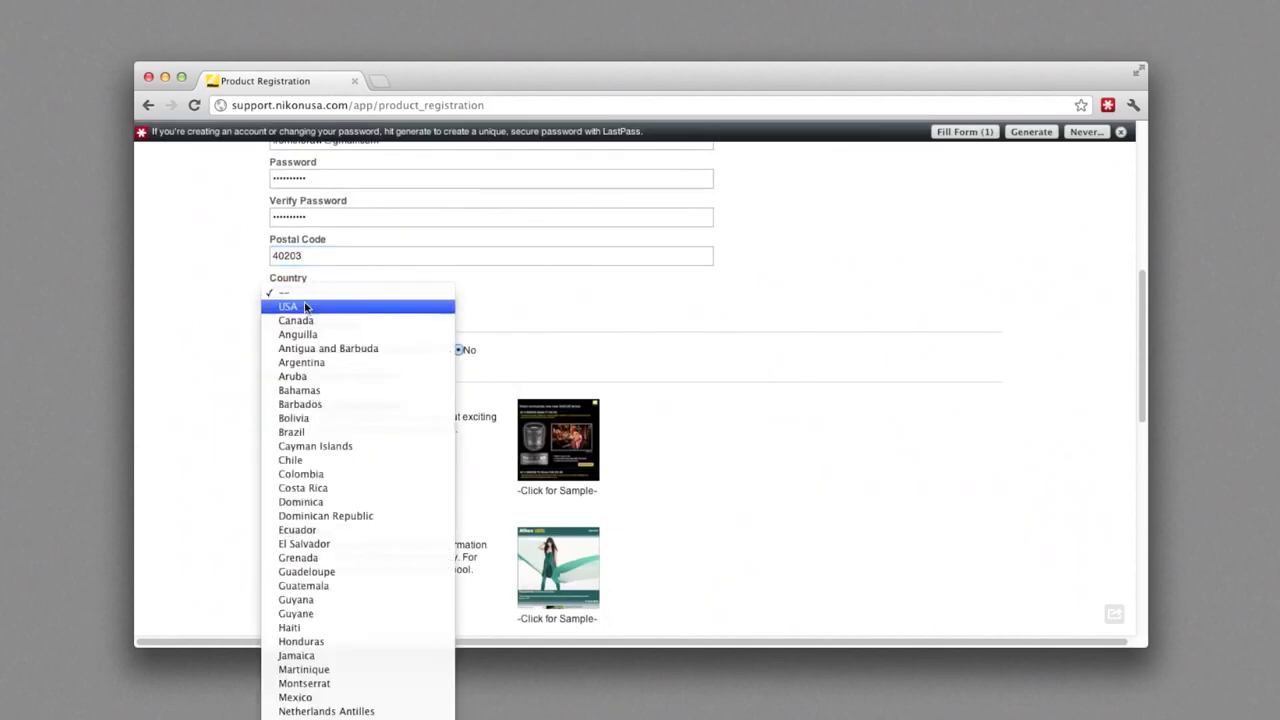
click(288, 306)
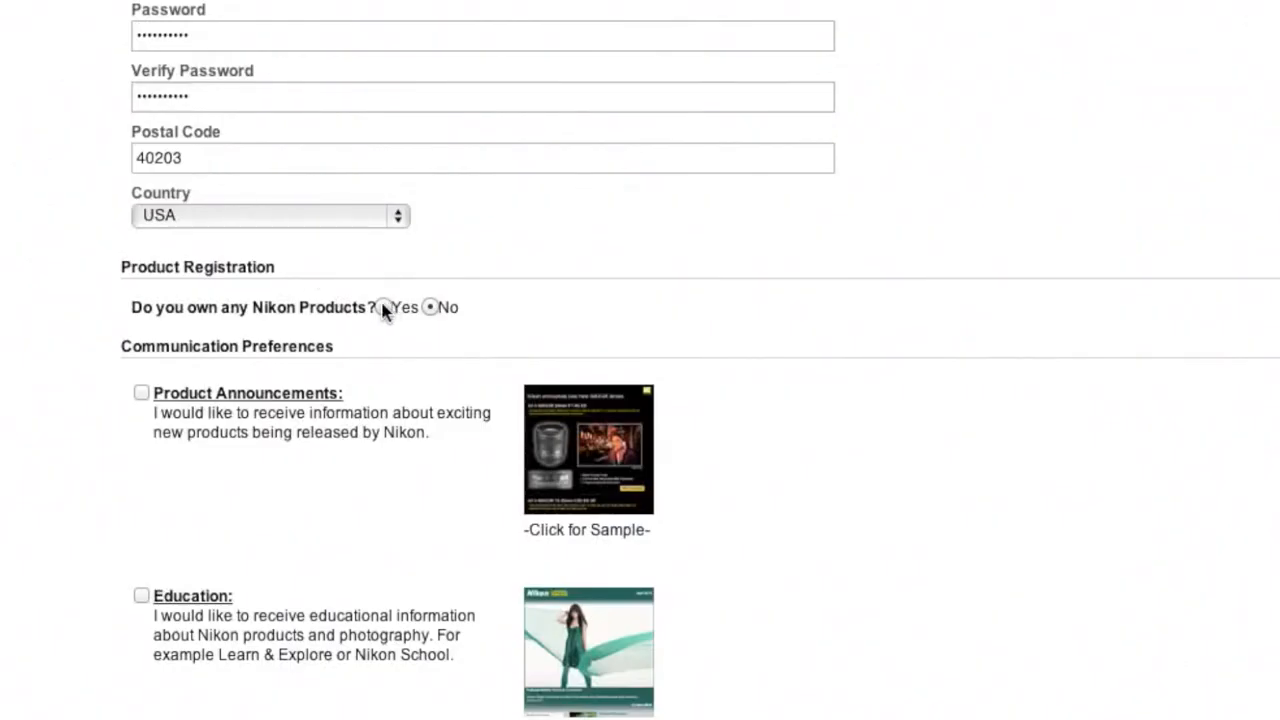
Answer Yes to owning Nikon products and choose the NIKKOR Lenses category
click(383, 307)
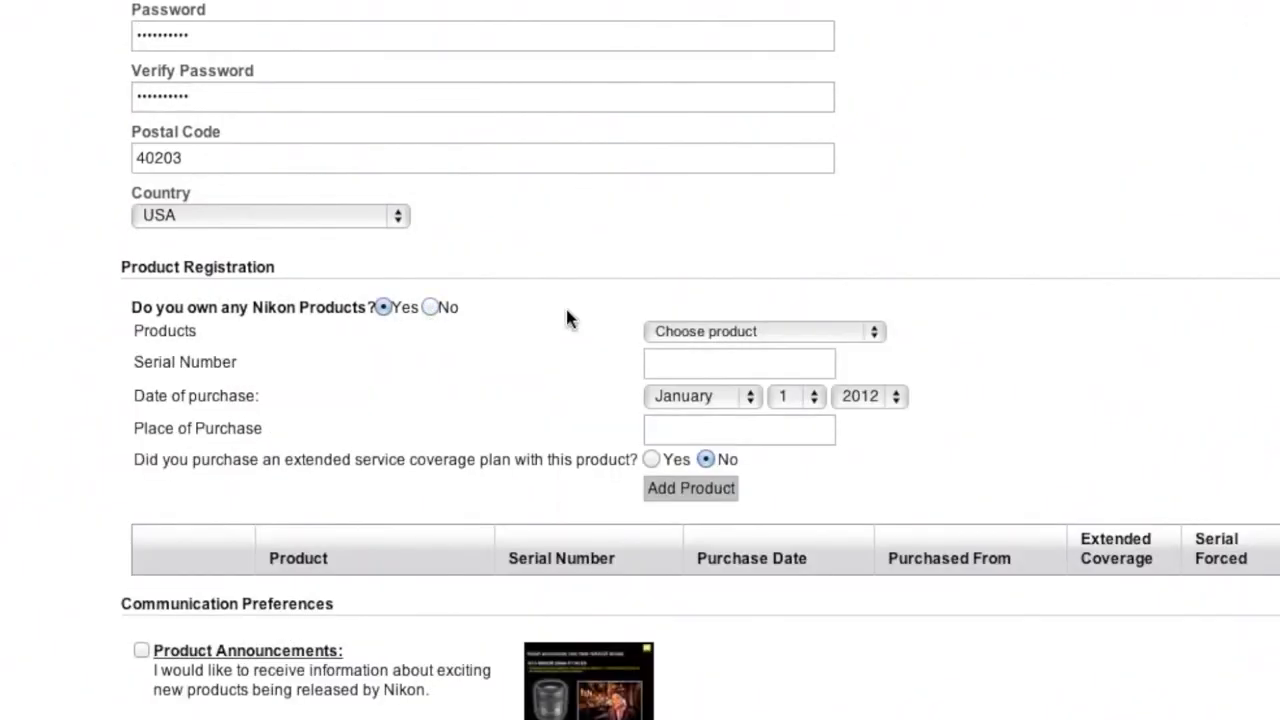
click(763, 331)
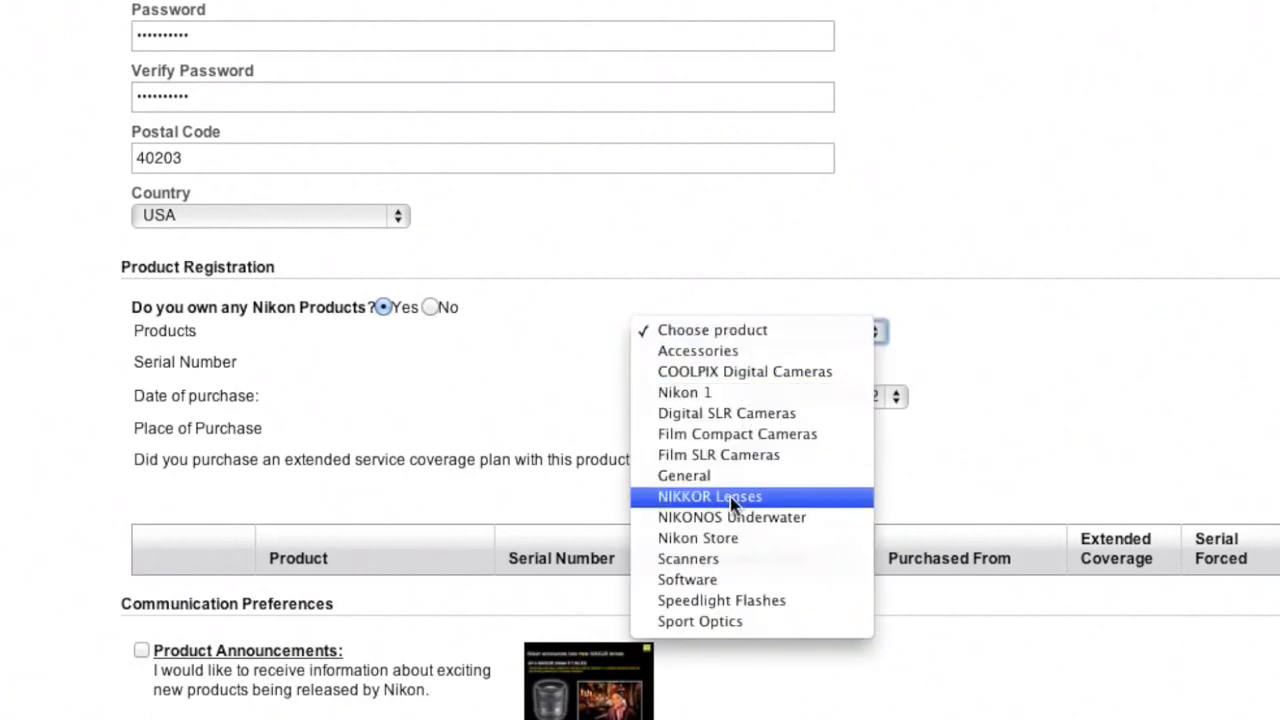
click(709, 496)
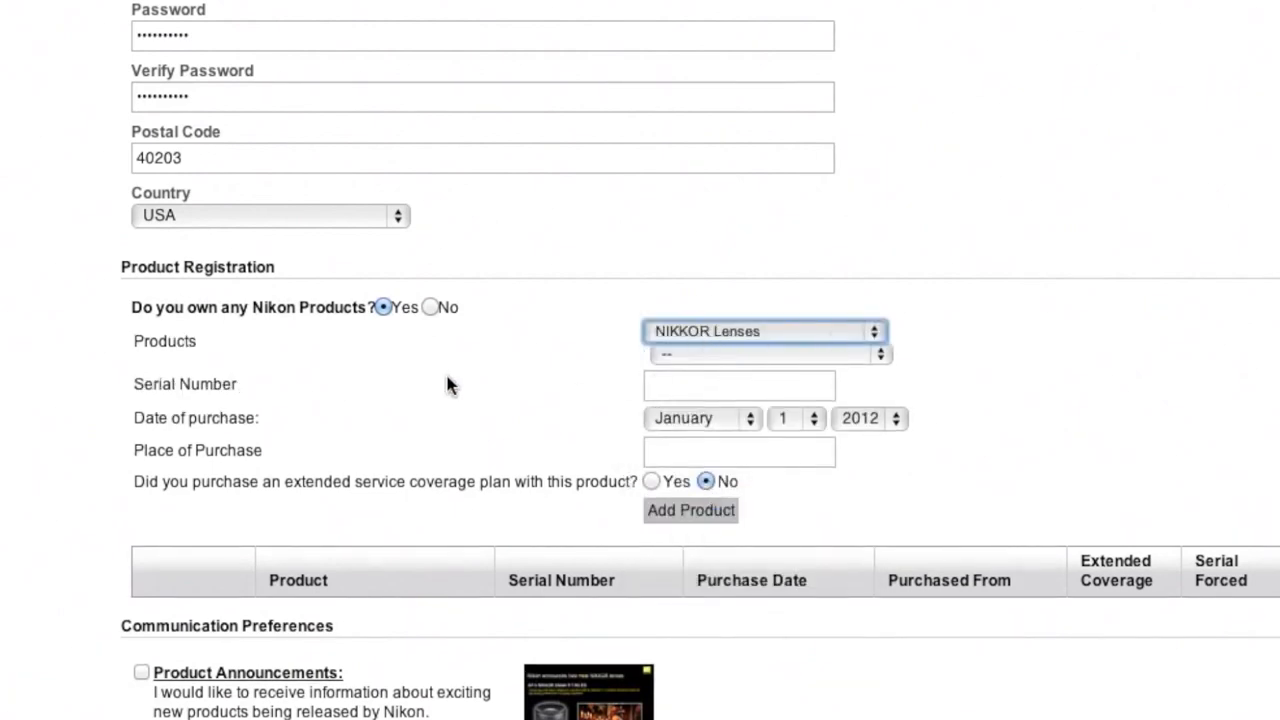
Choose Auto Focus Fixed Focal Length, AF-S DX NIKKOR 35mm f/1.8G, ready for the serial number
click(765, 354)
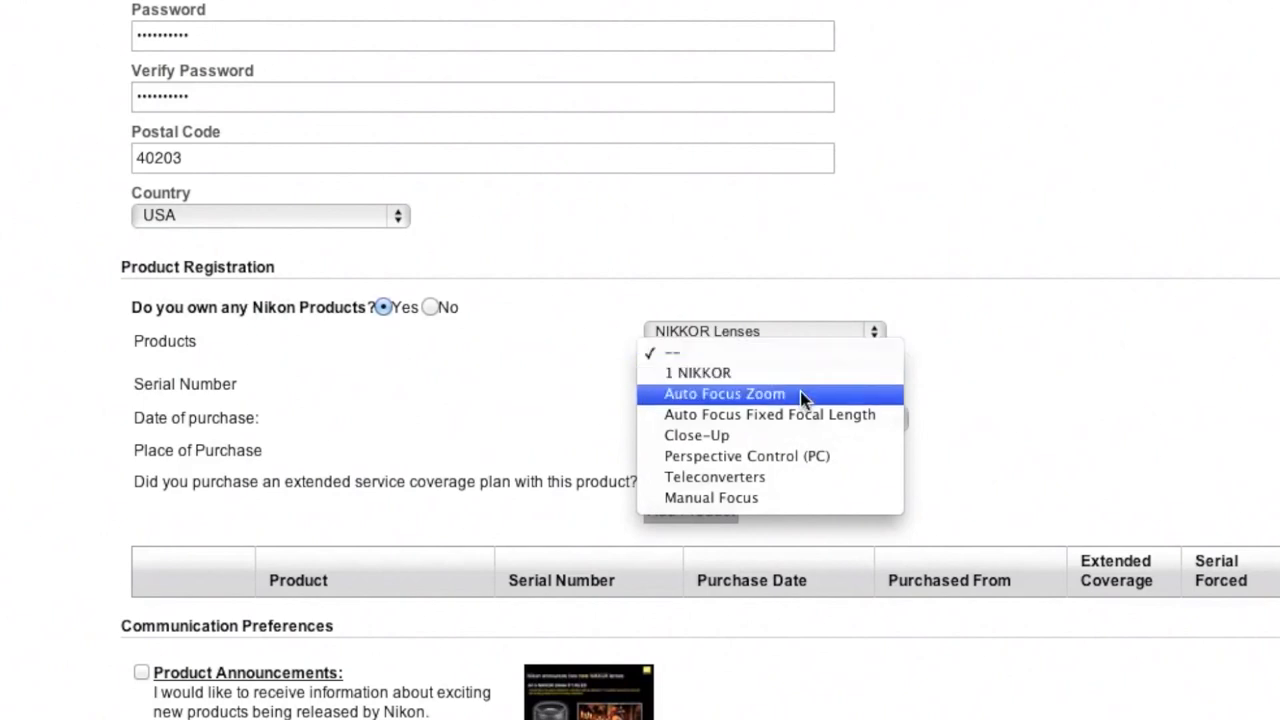
click(769, 414)
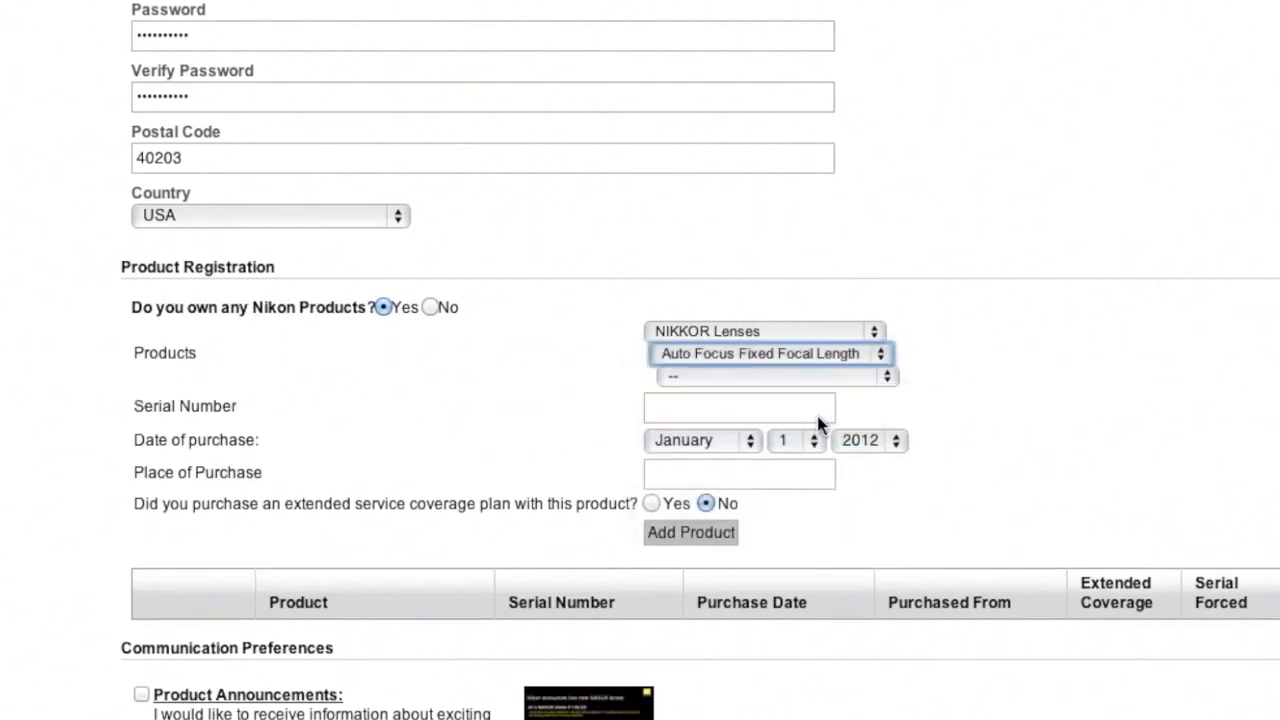
click(770, 377)
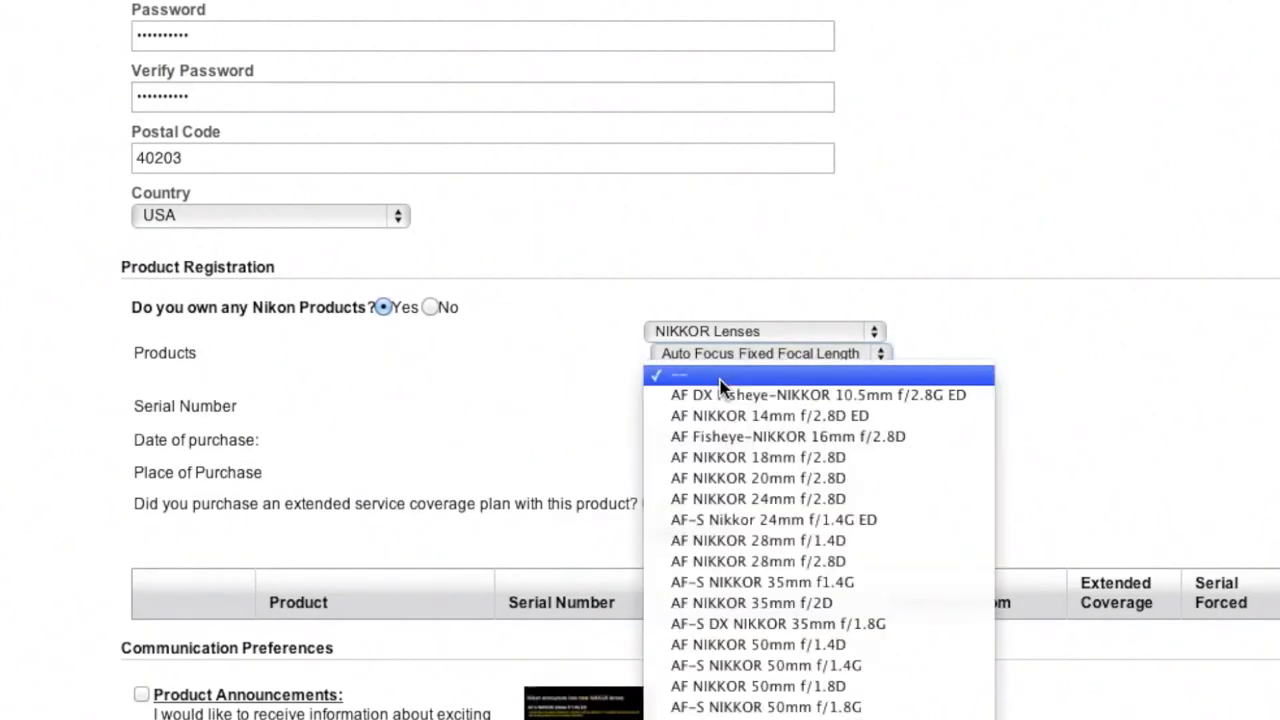
click(748, 623)
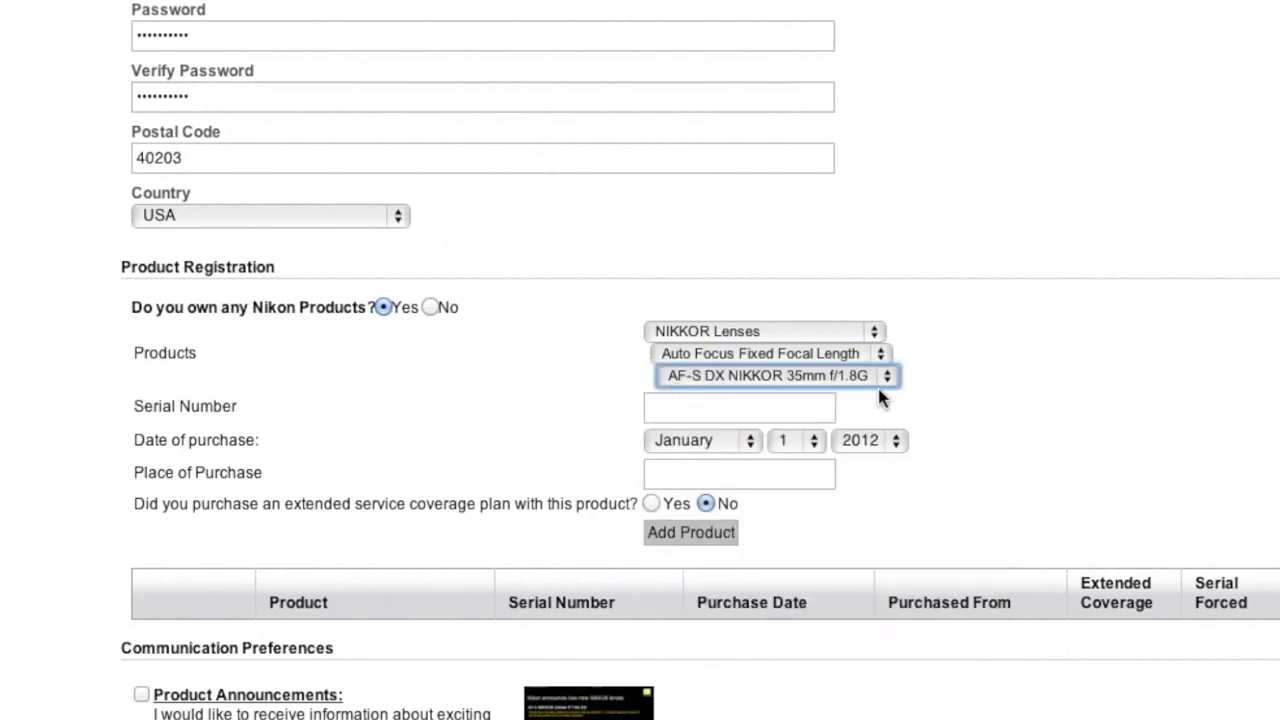
click(737, 407)
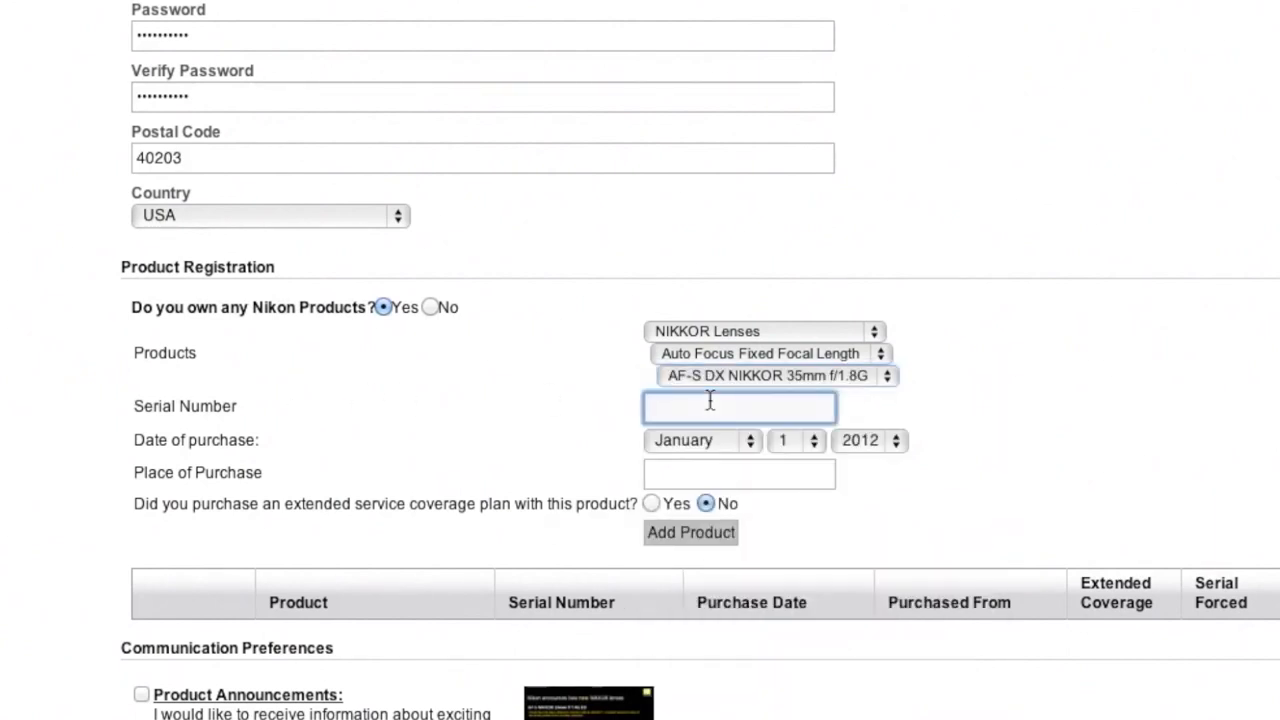